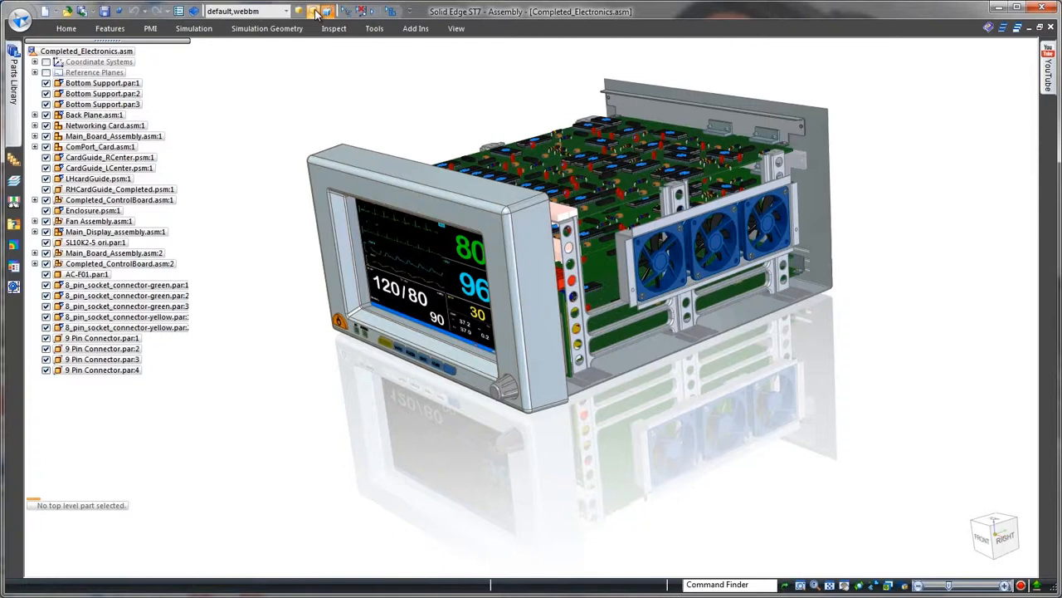
Start a Sheet Enclosure with the 01-Sheet Enclosure template wrapping the electronics assembly.
{"action": "left_click", "coordinate": [315, 9]}
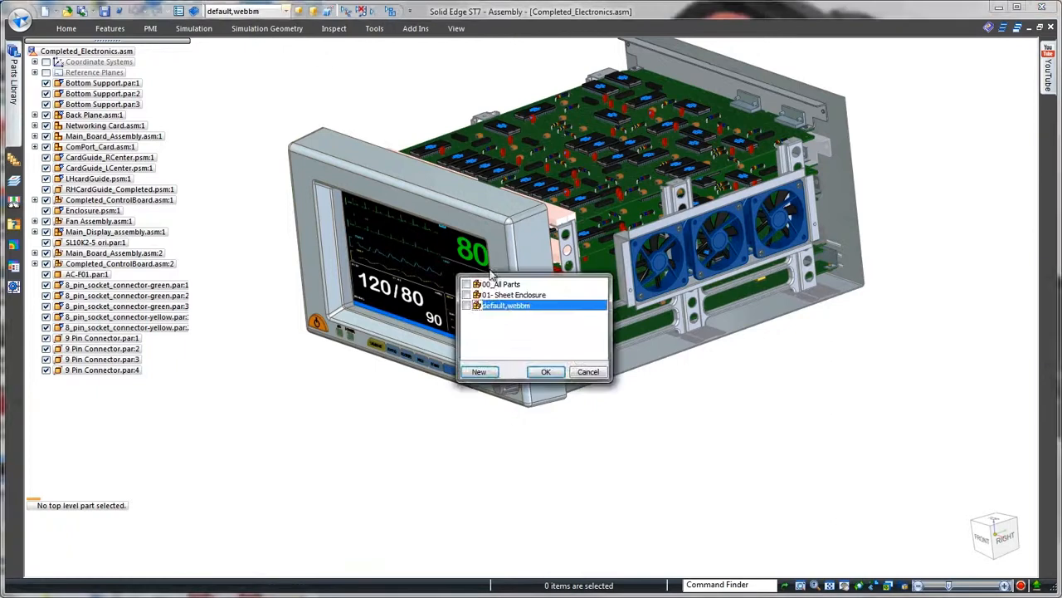
{"action": "left_click", "coordinate": [544, 372]}
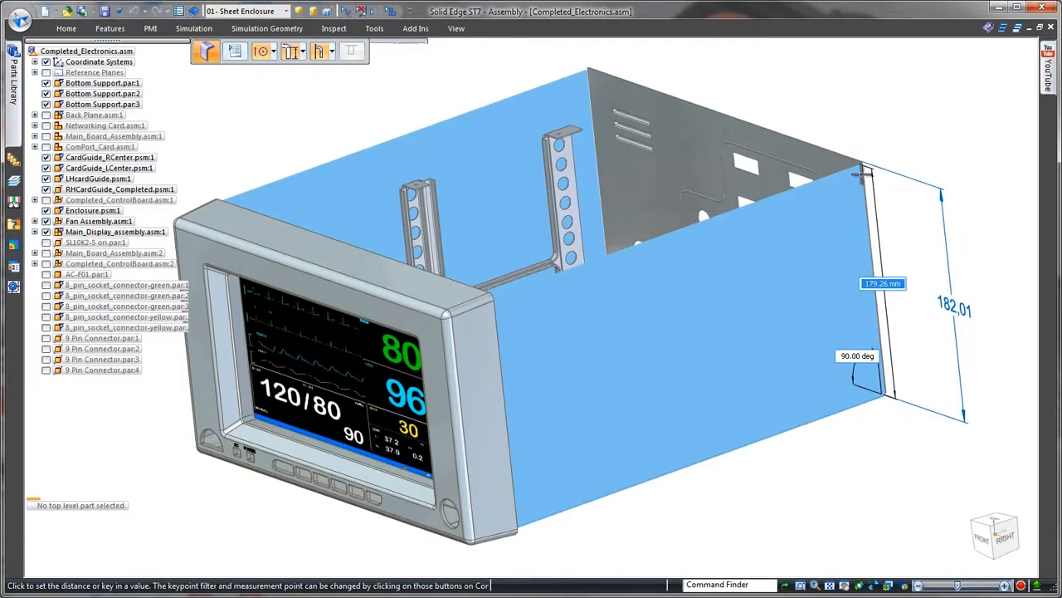
{"action": "mouse_move", "coordinate": [865, 169]}
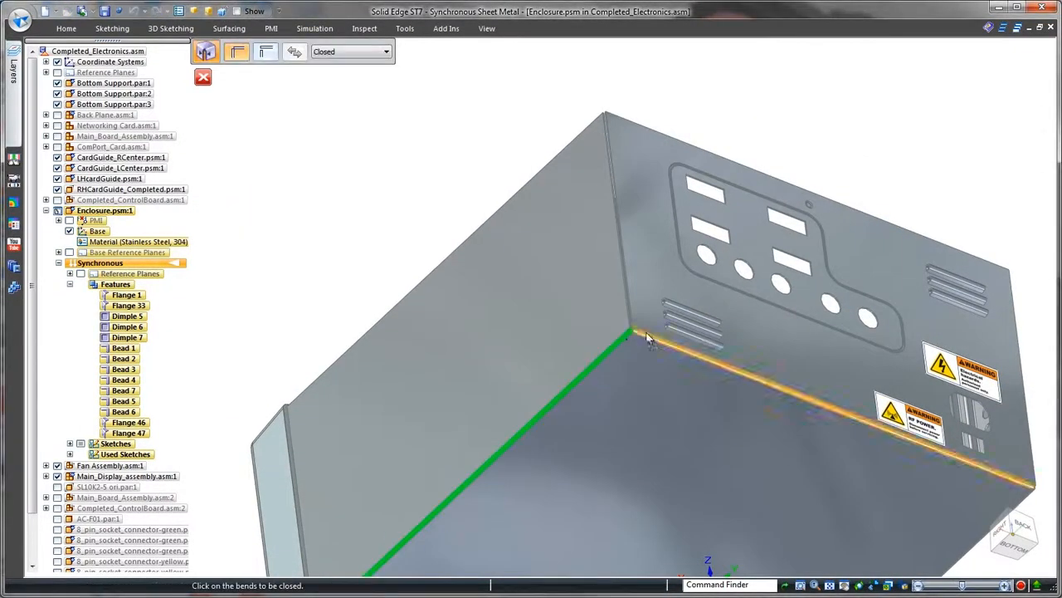
Close two open corners of the Enclosure by picking their meeting bends.
{"action": "left_click", "coordinate": [385, 52]}
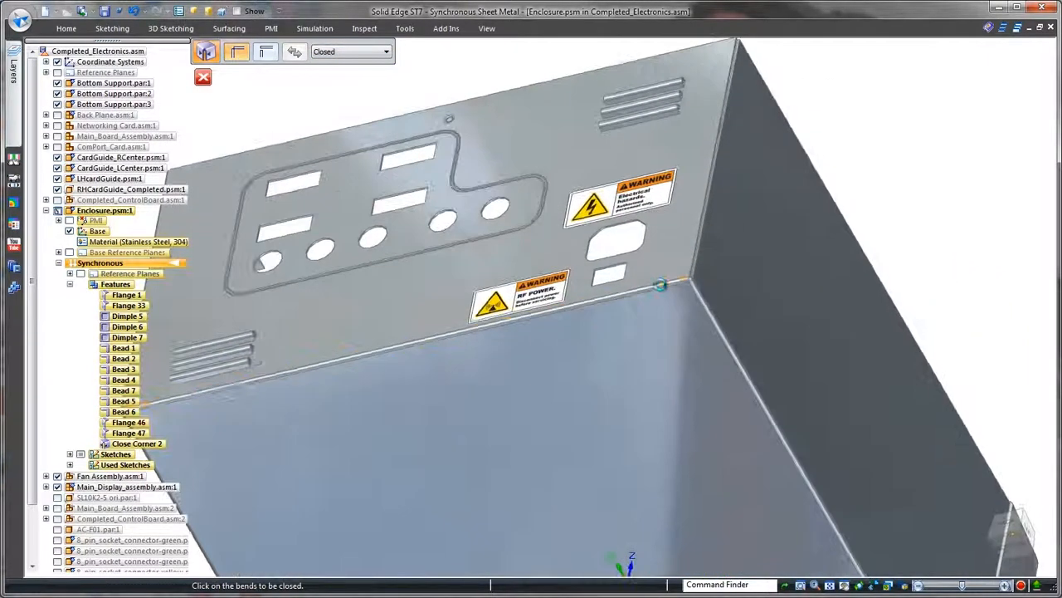
{"action": "left_click", "coordinate": [660, 289]}
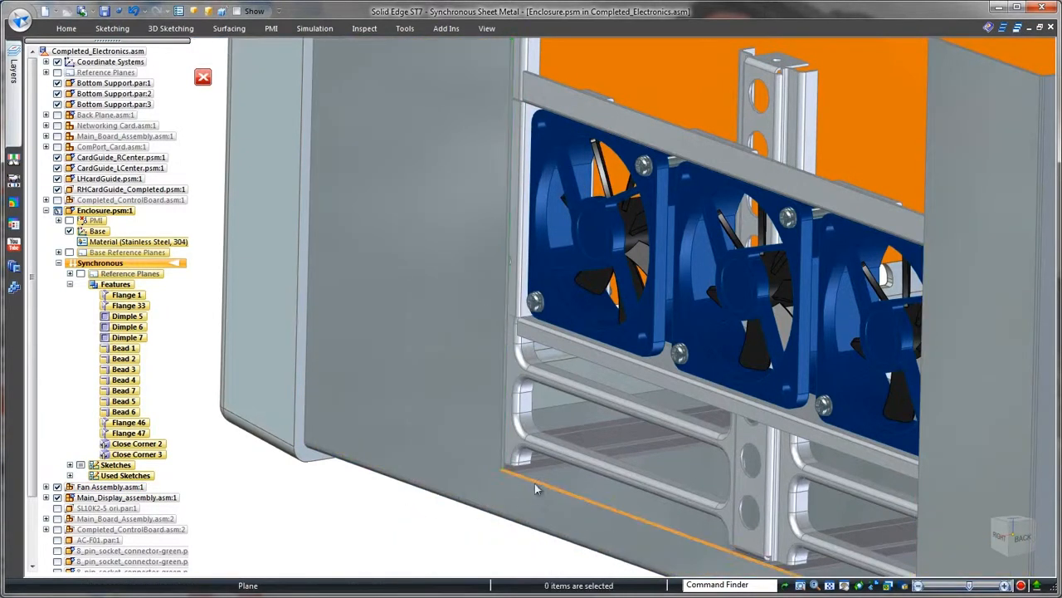
Close the Enclosure corner at the bottom bend near the fans.
{"action": "left_click", "coordinate": [532, 486]}
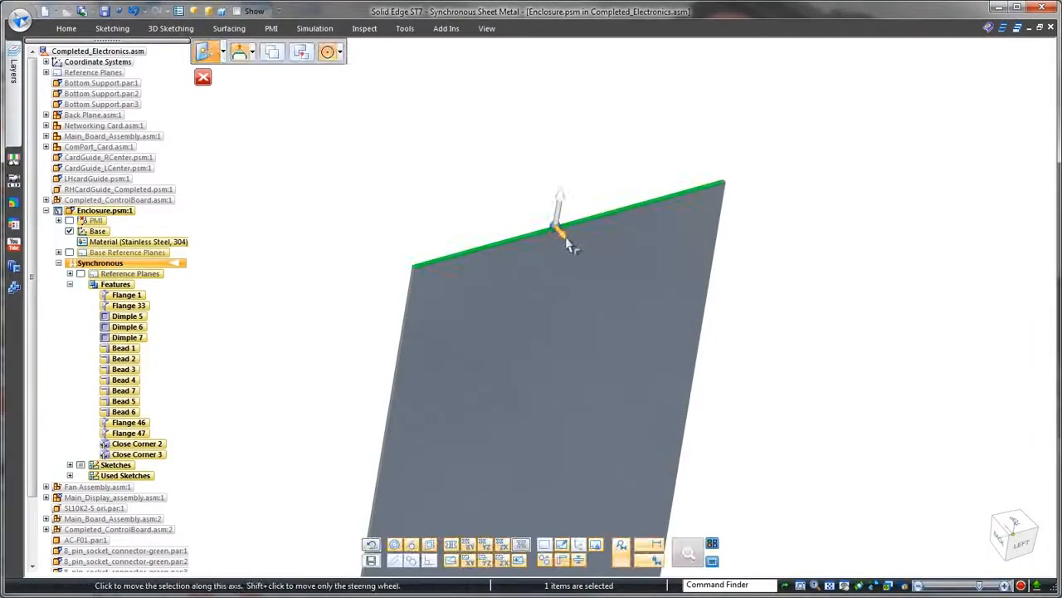
Pull a flange tab from the Enclosure panel's top edge with the steering wheel.
{"action": "left_click", "coordinate": [329, 51]}
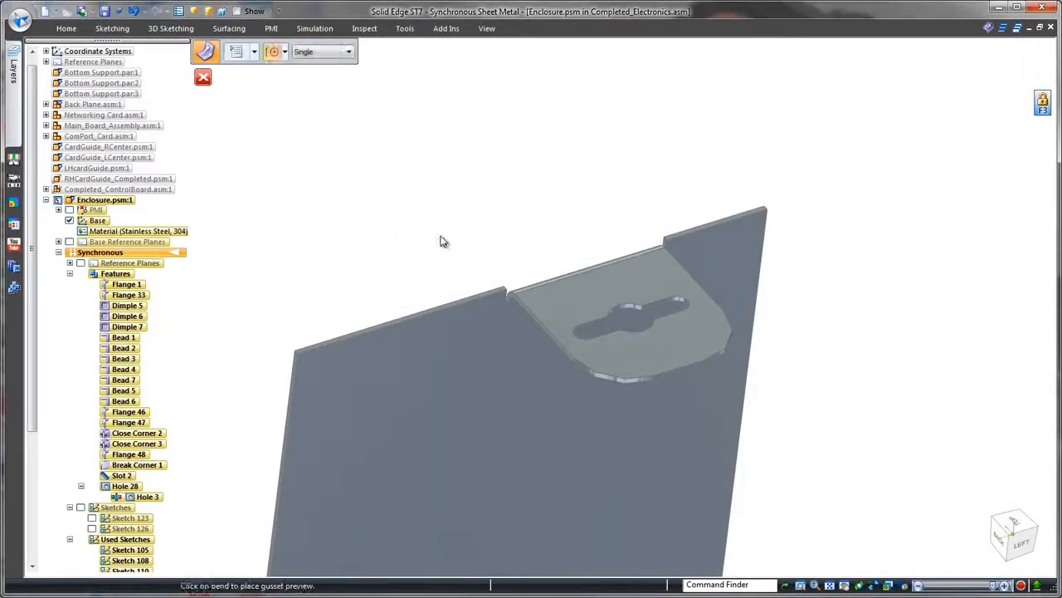
Add gussets to the mounting tab's bend using the patterned spacing option.
{"action": "left_click", "coordinate": [346, 51]}
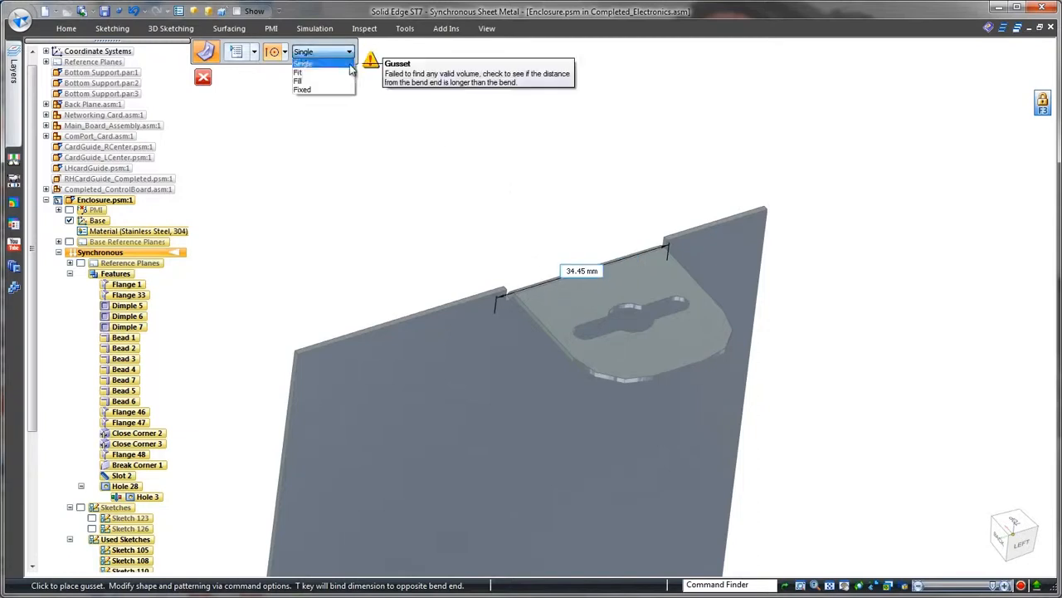
{"action": "left_click", "coordinate": [297, 71]}
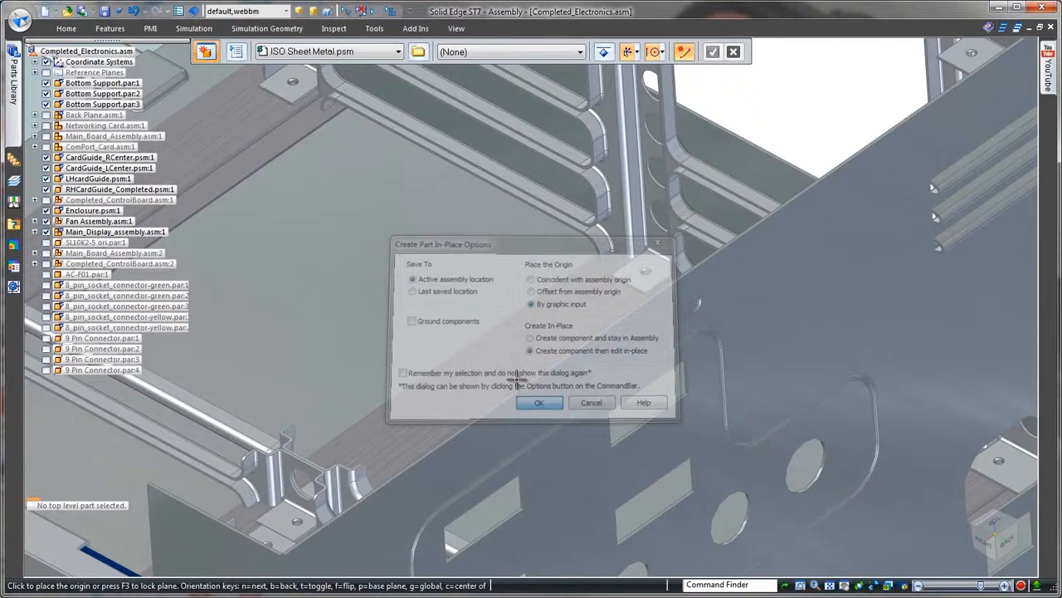
Confirm the in-place part options for a new ISO Sheet Metal lid part.
{"action": "left_click", "coordinate": [539, 403]}
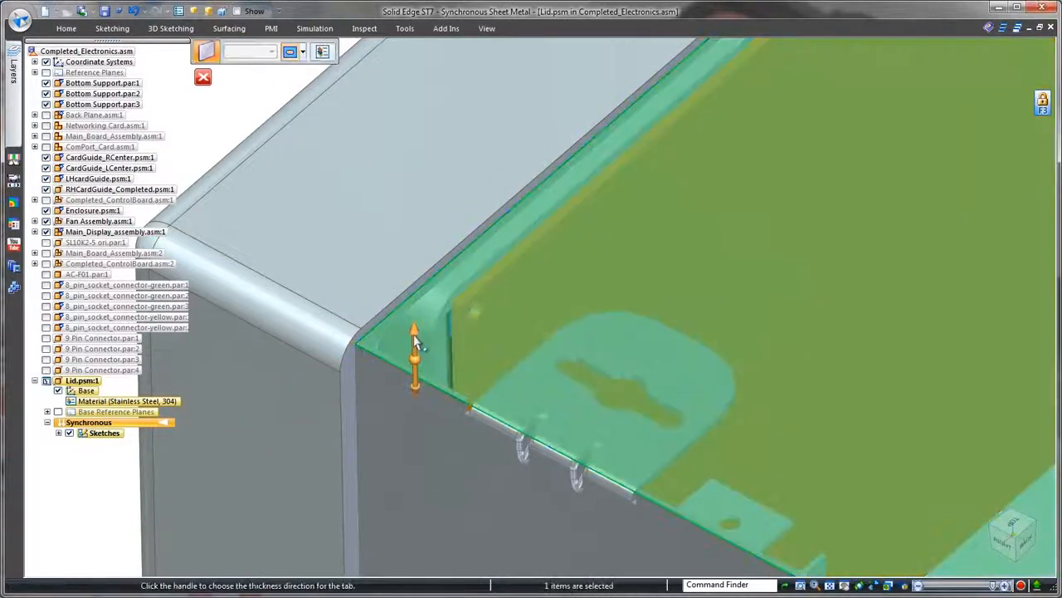
Set the thickness direction of the Lid's base tab over the enclosure top.
{"action": "left_click", "coordinate": [412, 352]}
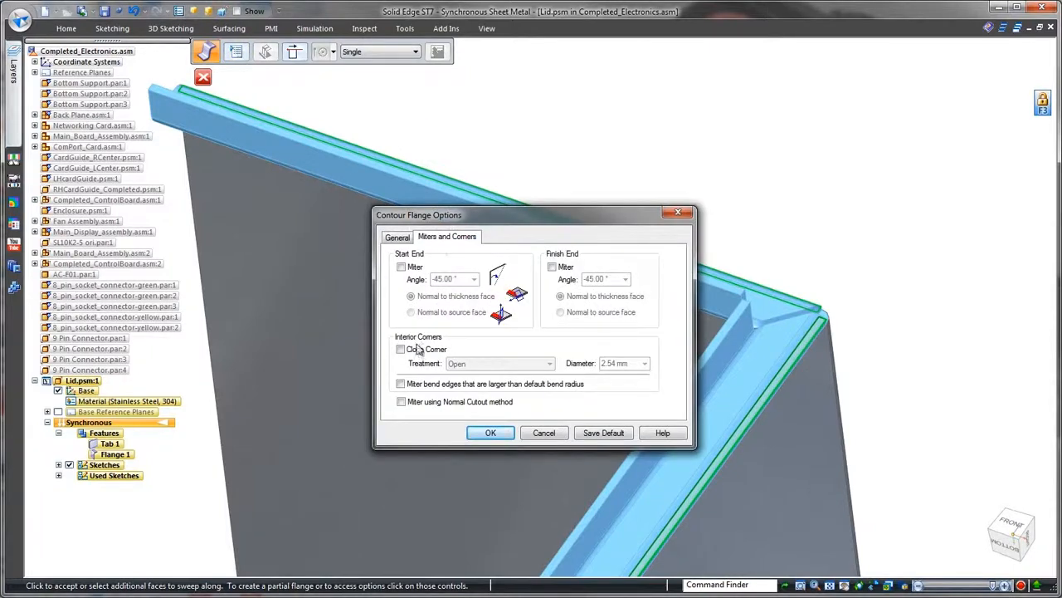
Enable Close Corner with Closed treatment for the Lid's contour flanges and apply them.
{"action": "left_click", "coordinate": [401, 349]}
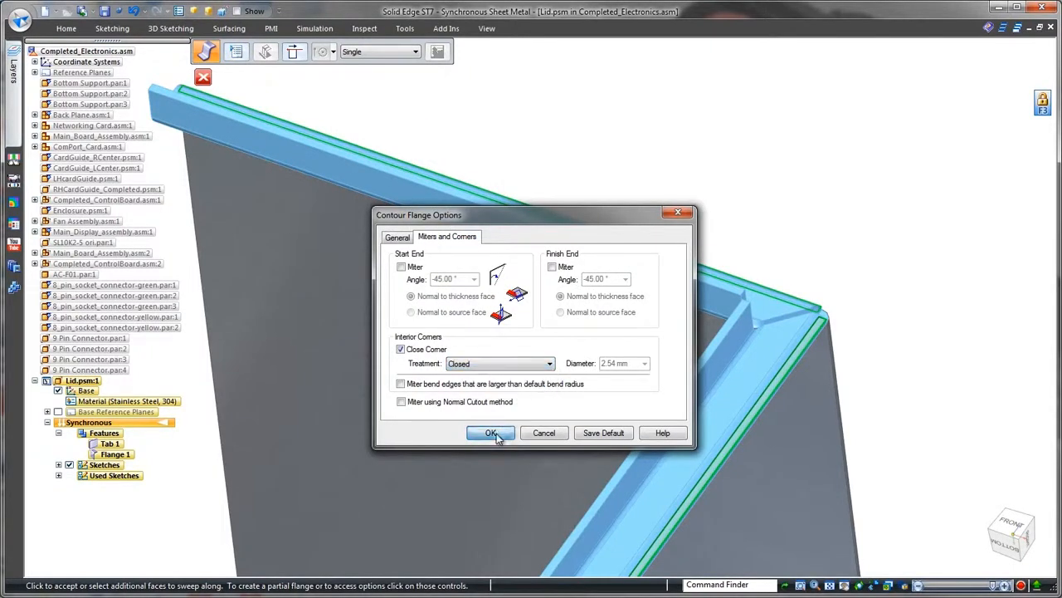
{"action": "left_click", "coordinate": [491, 431]}
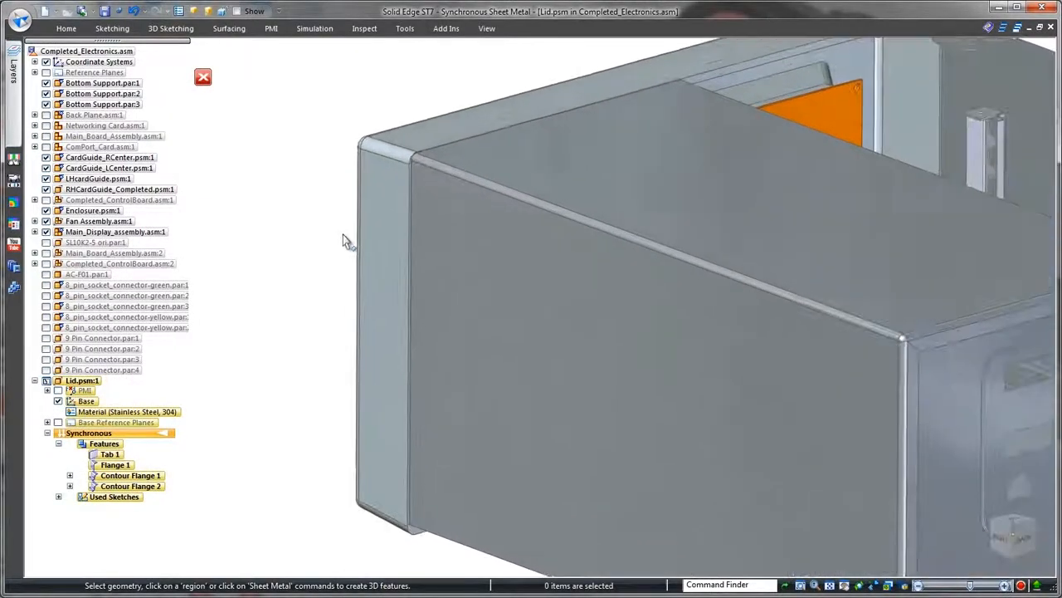
{"action": "left_click", "coordinate": [597, 249]}
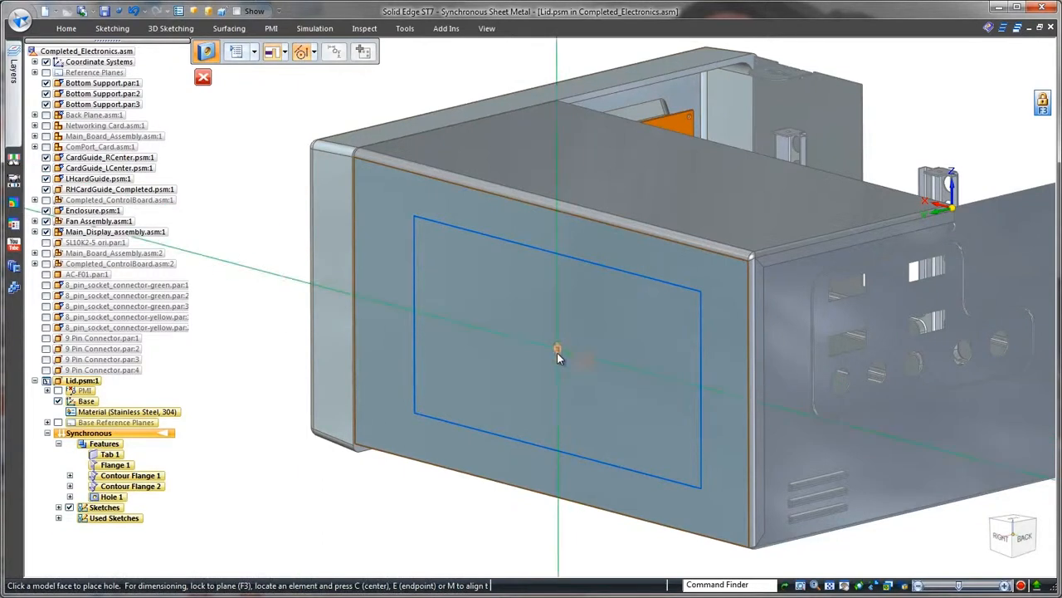
Place Hole 1 in the sketched rectangle and repeat it with a Rectangular pattern.
{"action": "left_click", "coordinate": [252, 51]}
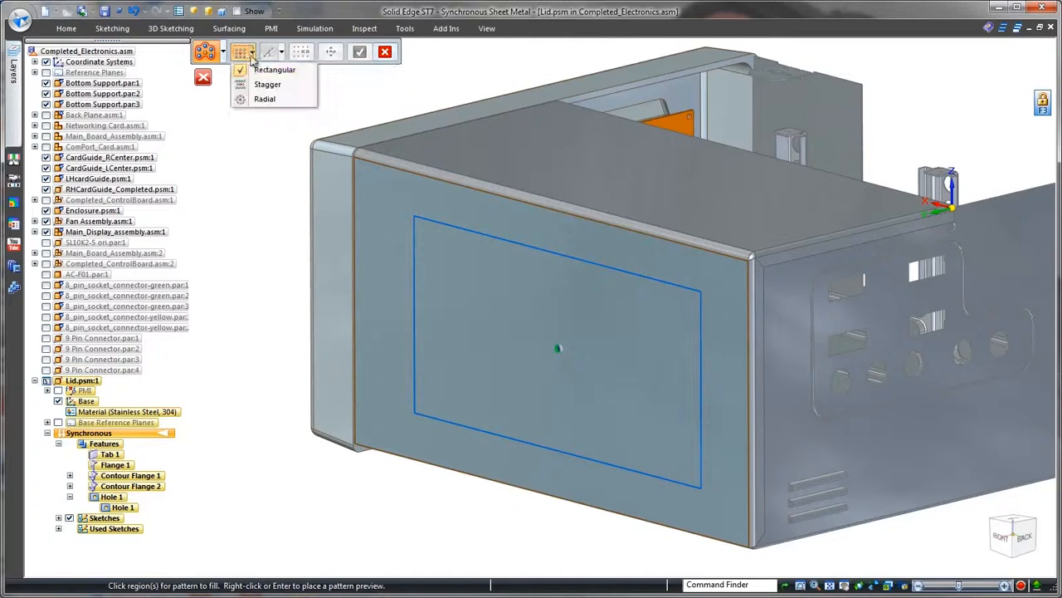
{"action": "left_click", "coordinate": [557, 346]}
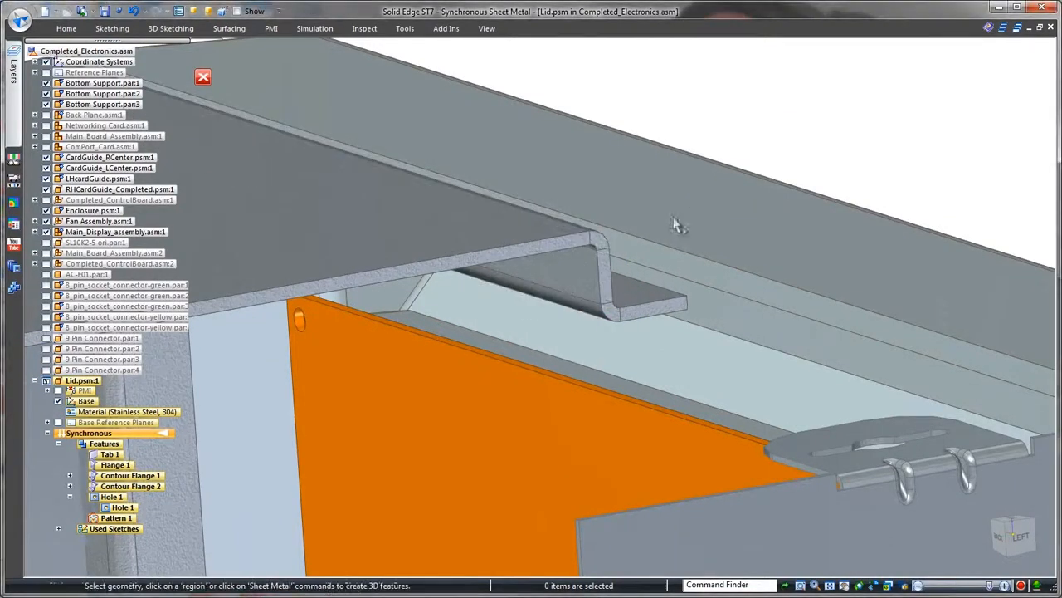
{"action": "mouse_move", "coordinate": [629, 297]}
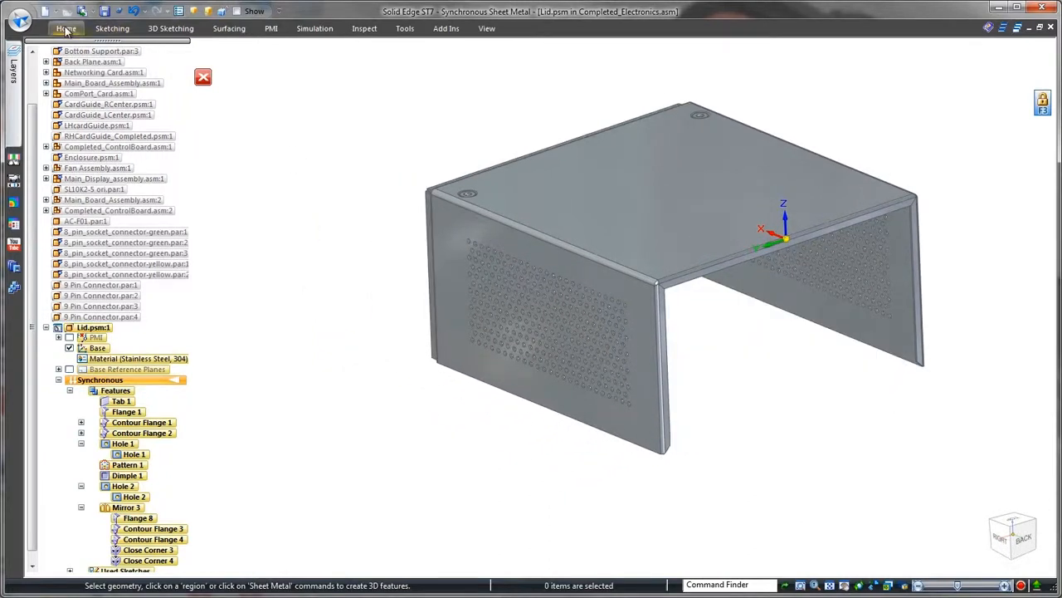
{"action": "left_click", "coordinate": [403, 28]}
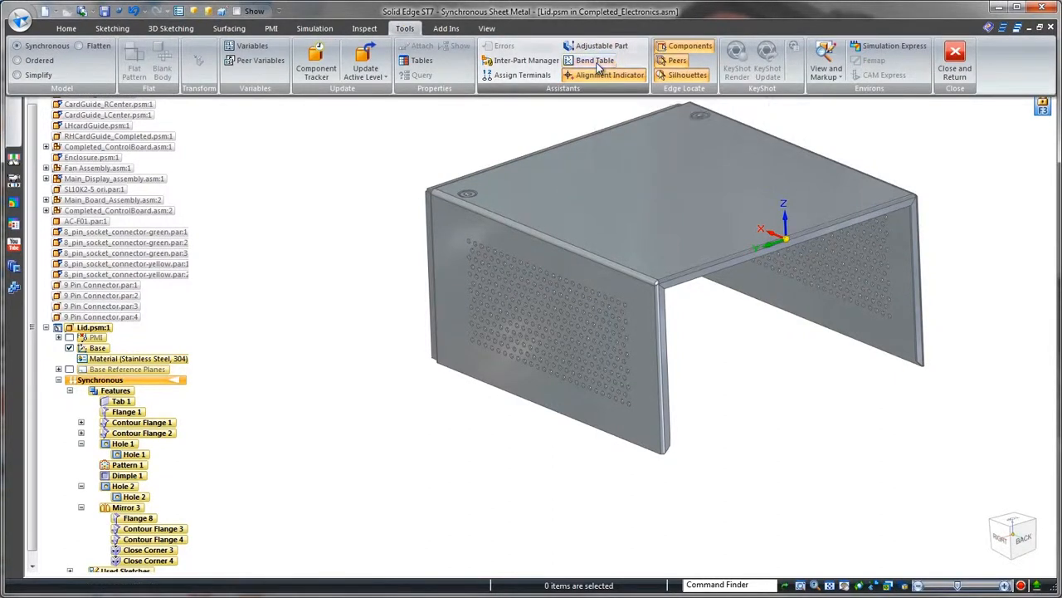
{"action": "left_click", "coordinate": [589, 60]}
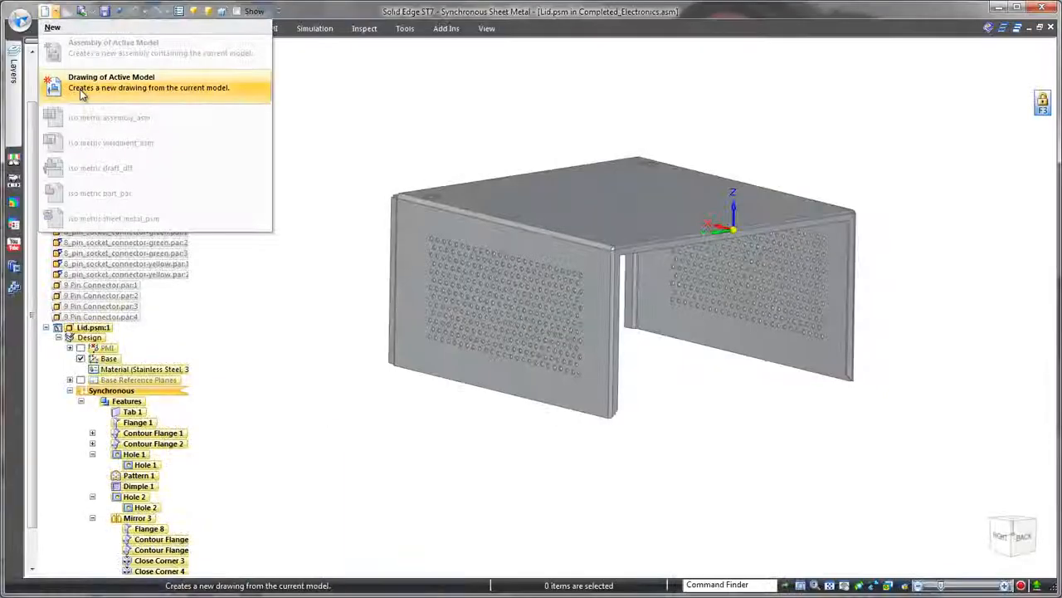
Create a Drawing of Active Model with a flat-pattern view of the Lid.
{"action": "left_click", "coordinate": [111, 83]}
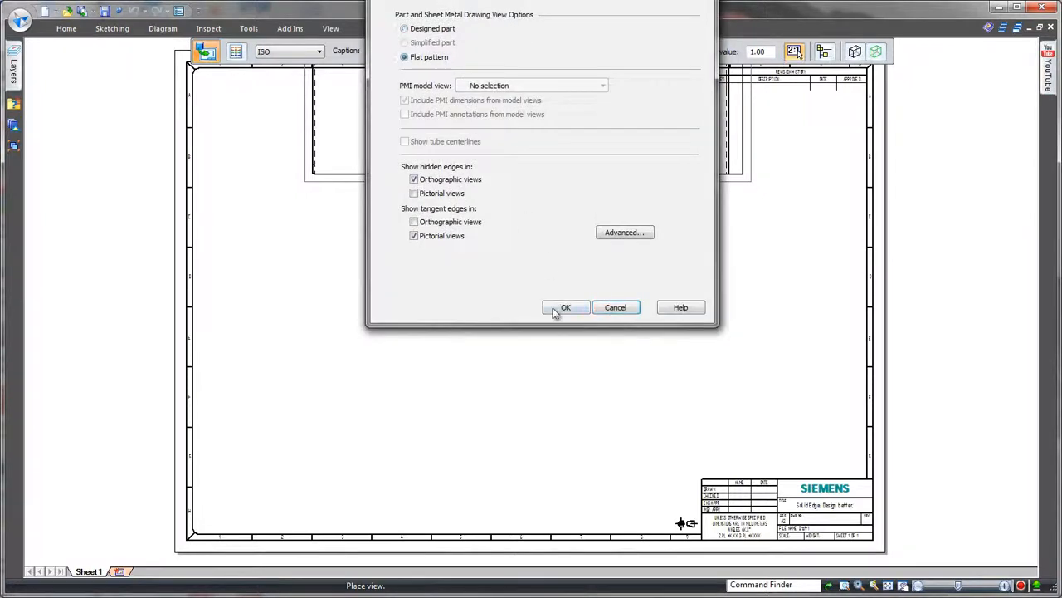
{"action": "left_click", "coordinate": [564, 307]}
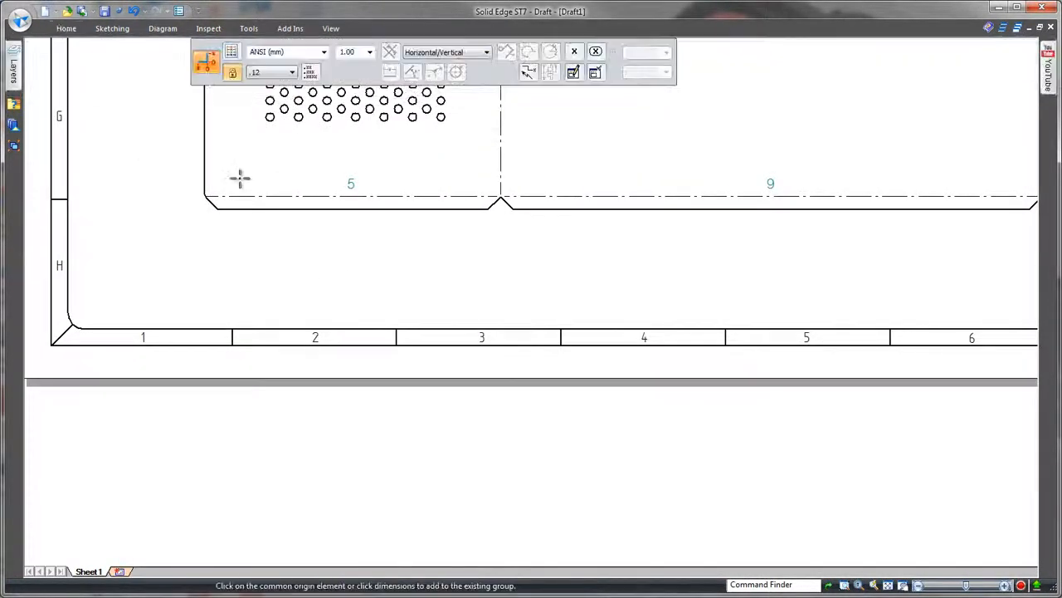
Place a coordinate dimension locating a vent hole at 39.73 from the origin edge.
{"action": "left_click", "coordinate": [269, 116]}
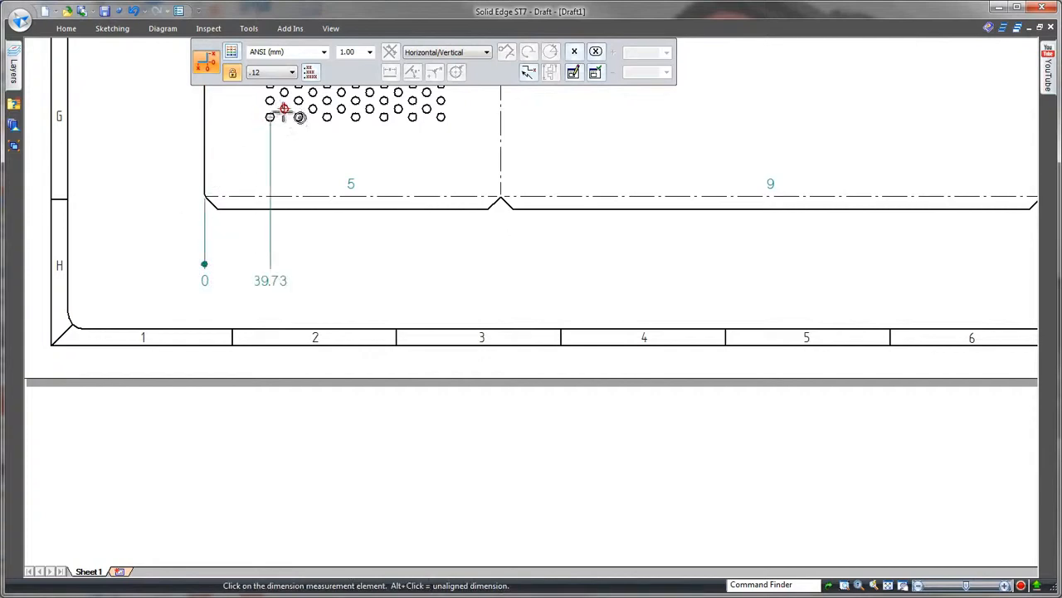